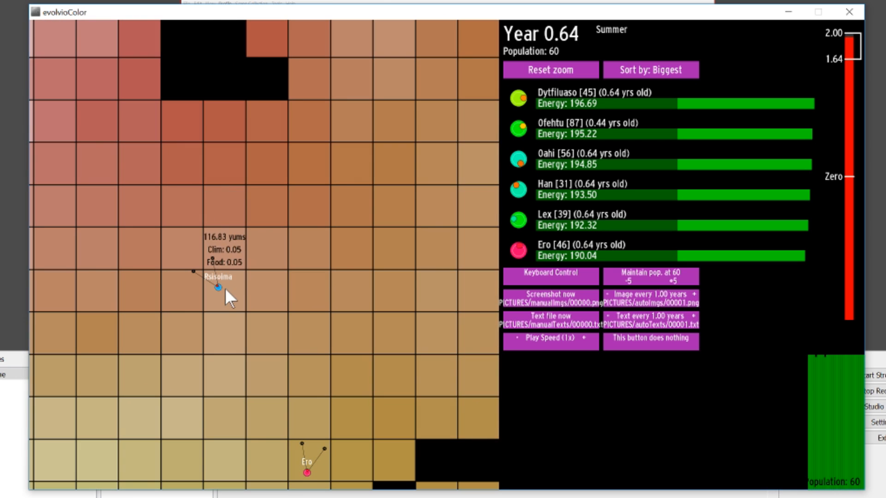
- Raise Play Speed to 64x and let the population grow to about 790 by year 24
left_click(219, 287)
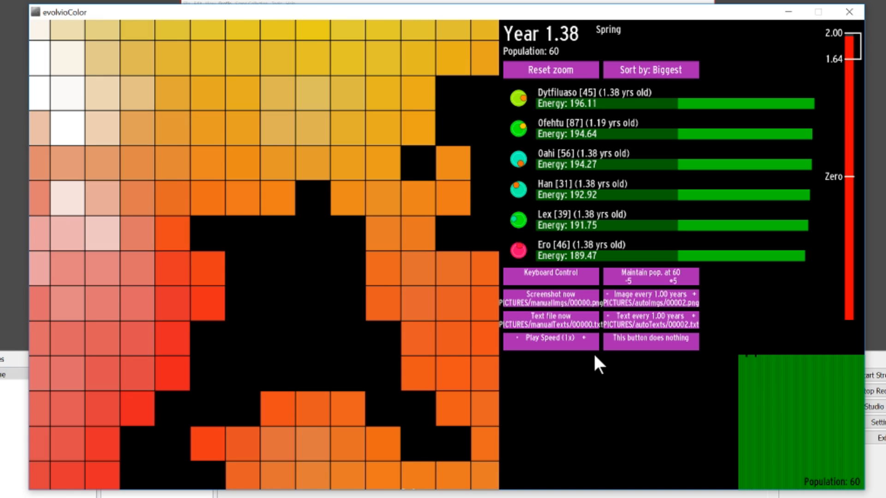
left_click(573, 338)
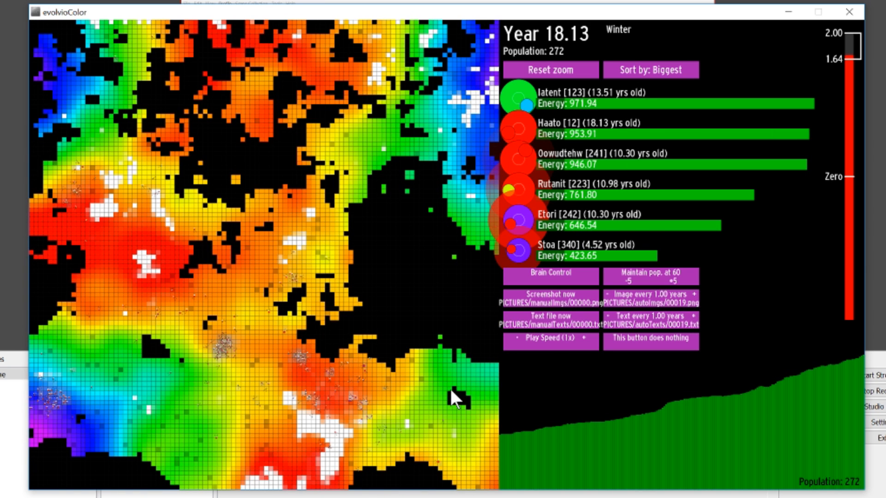
mouse_move(511, 449)
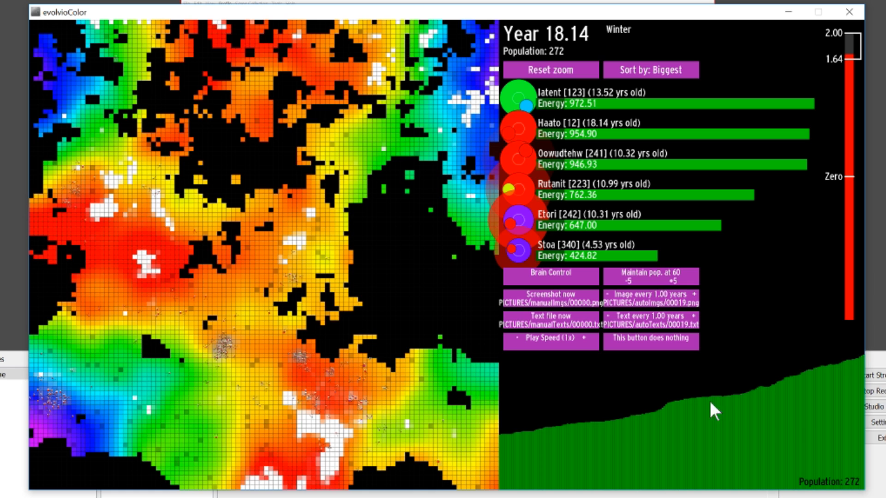
mouse_move(760, 352)
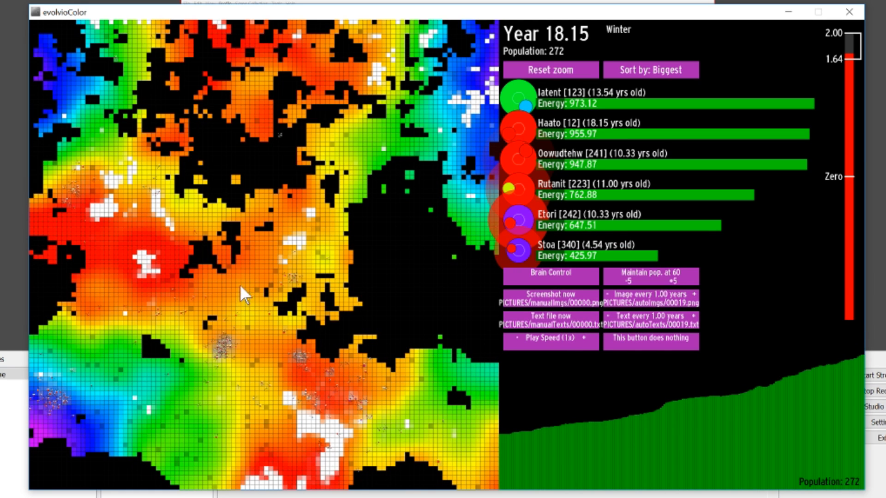
mouse_move(254, 258)
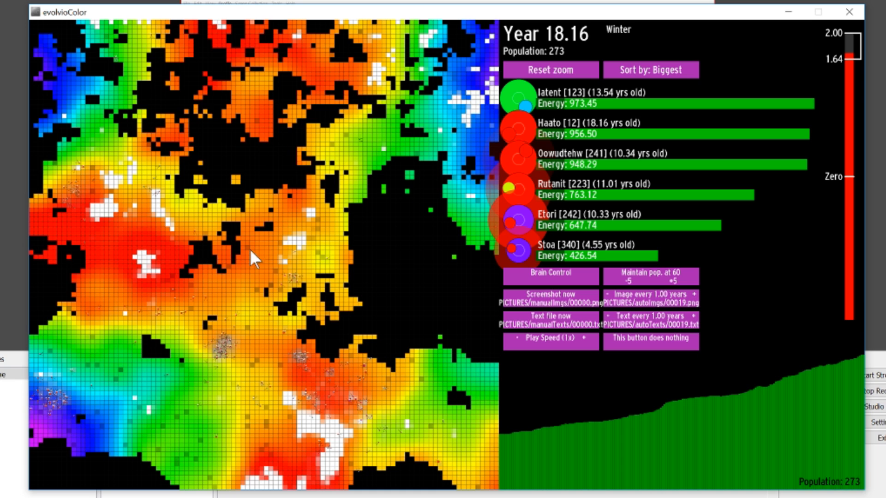
mouse_move(179, 350)
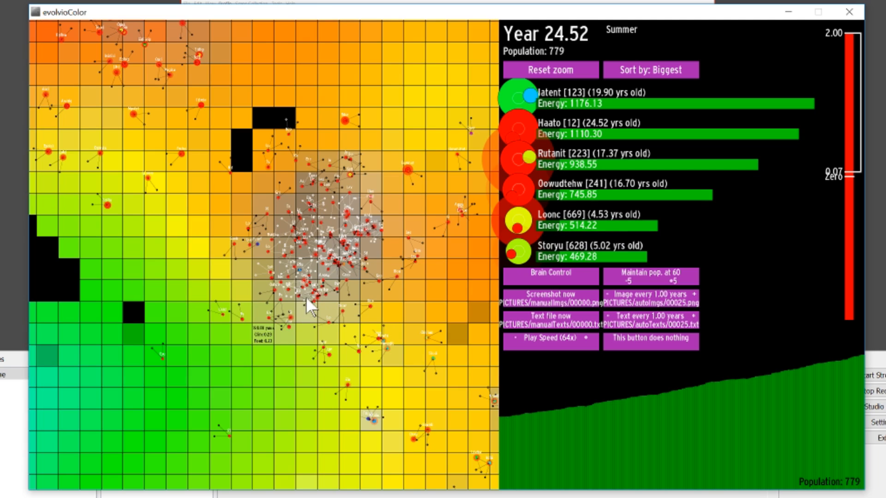
mouse_move(310, 268)
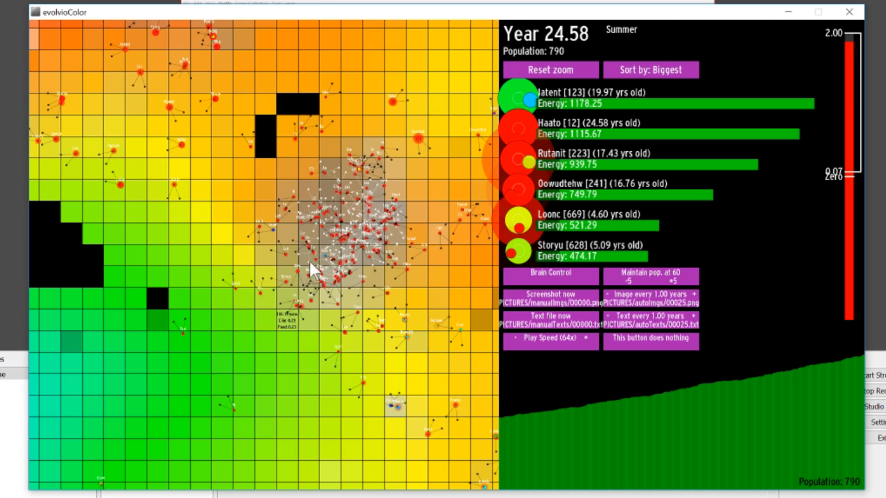
mouse_move(350, 276)
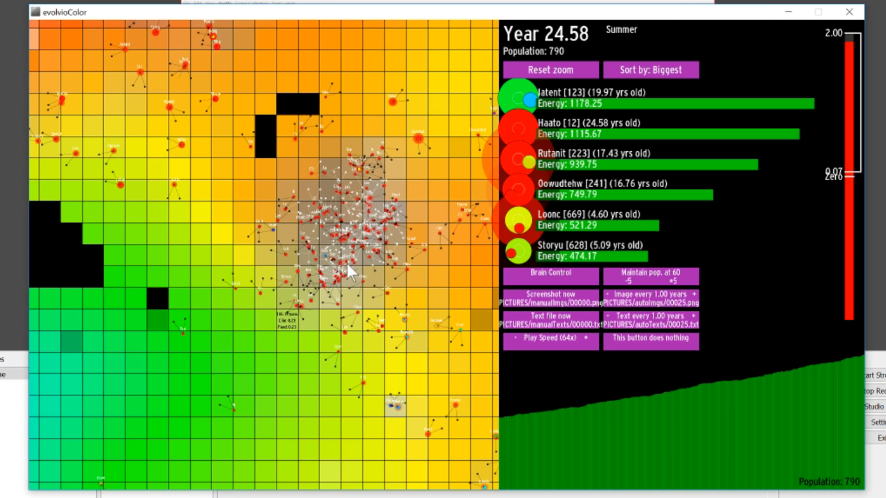